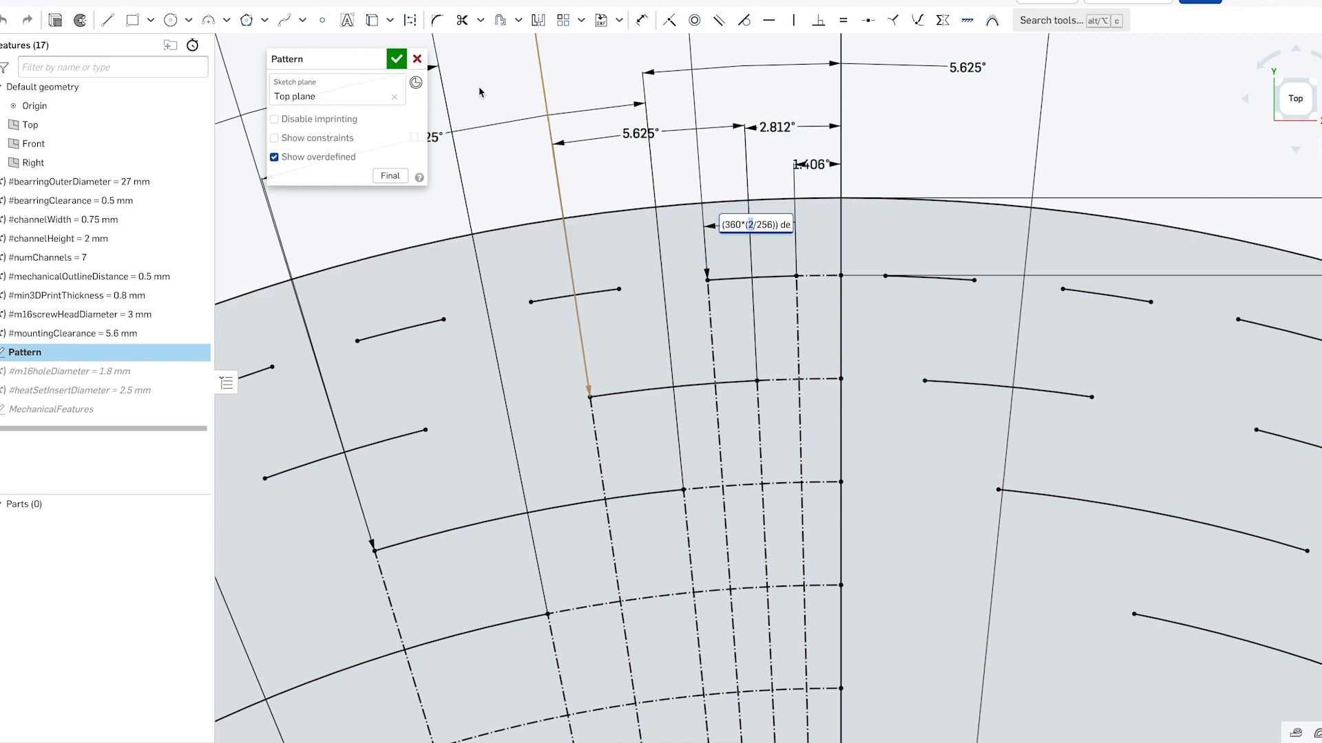
left_click(396, 60)
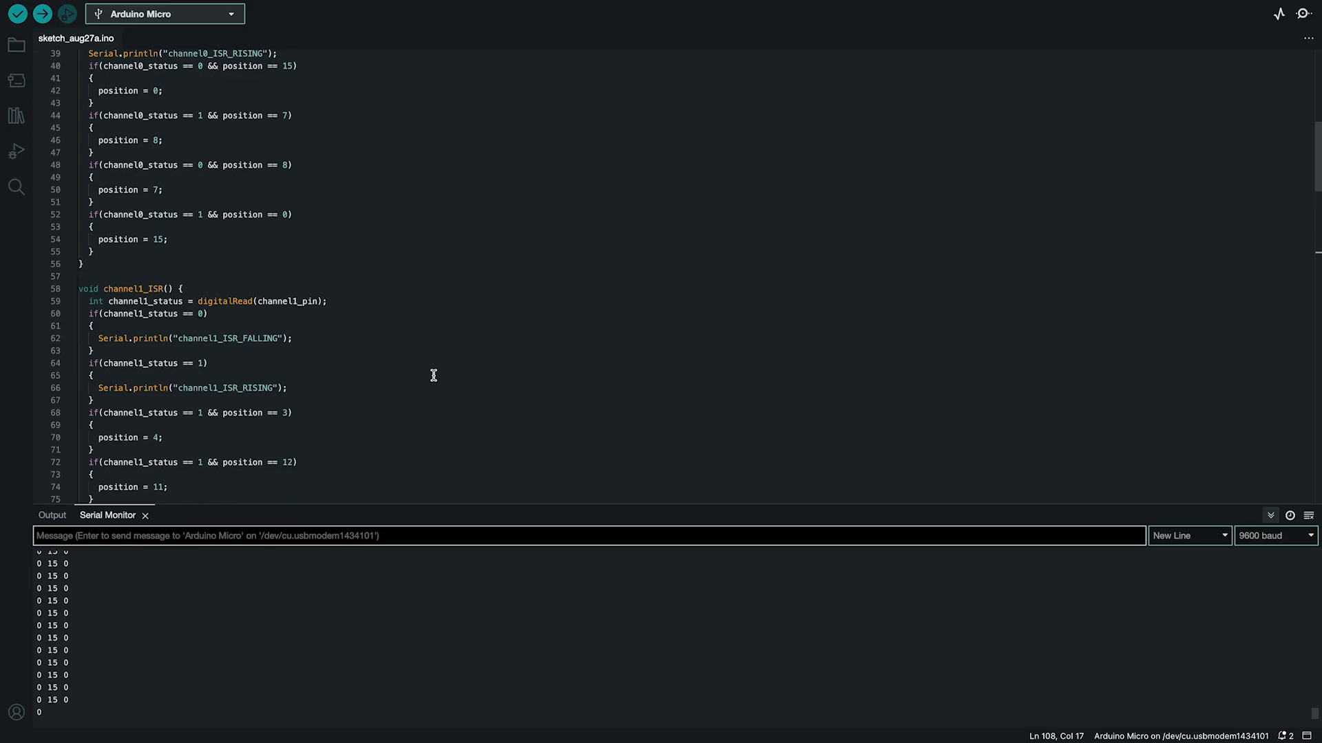
scroll("down", 3)
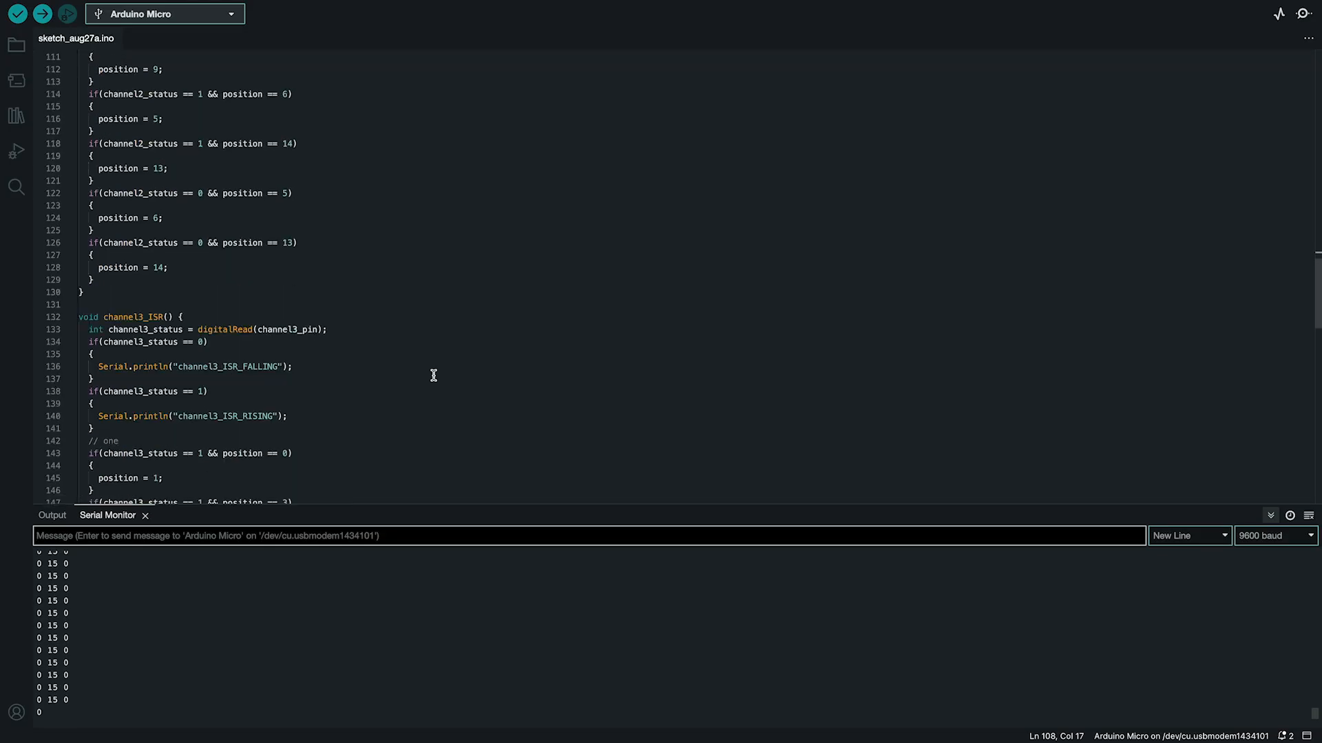
scroll("down", 3)
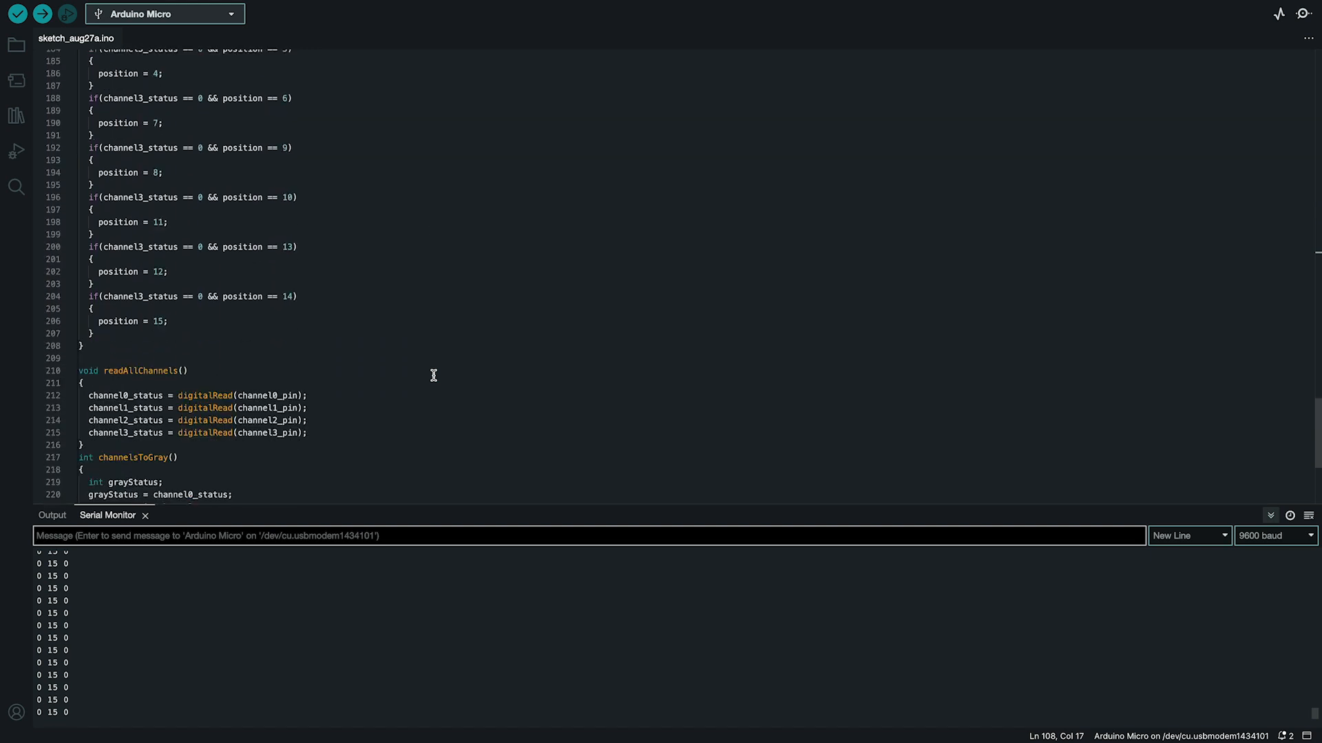
scroll("down", 3)
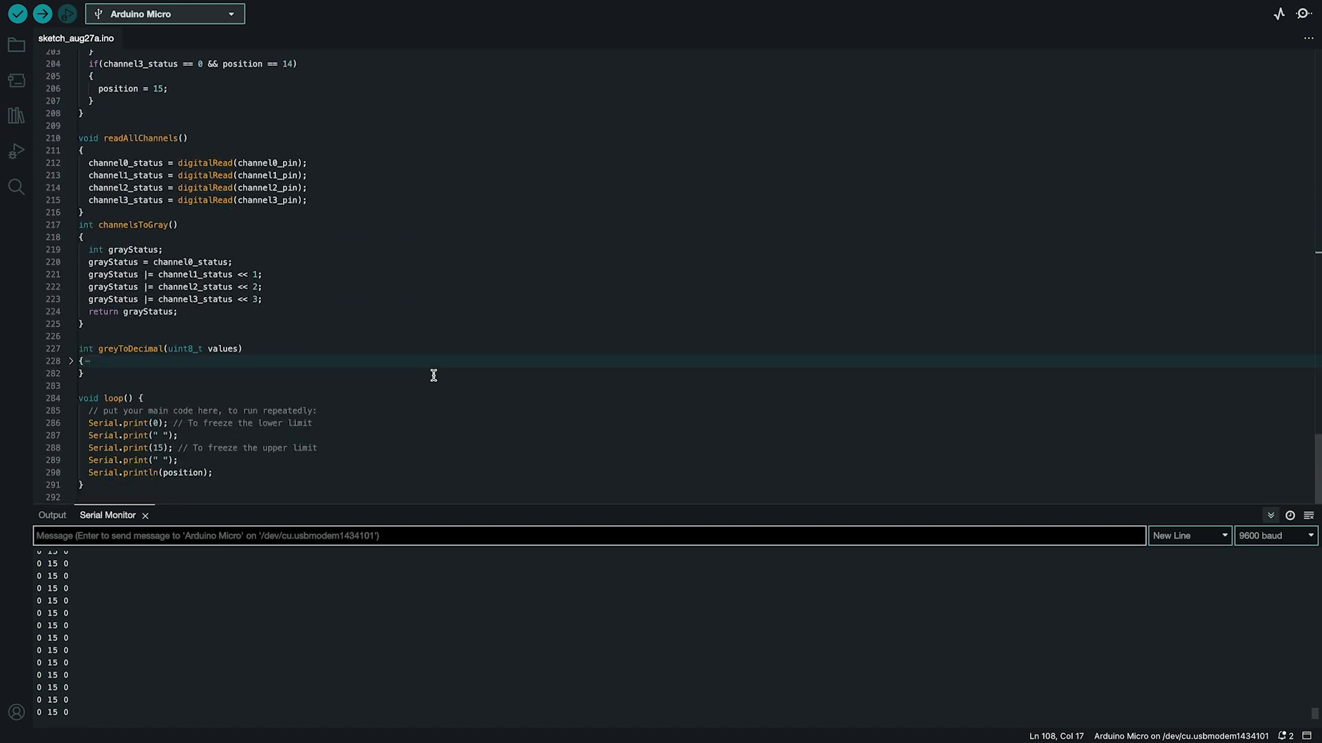